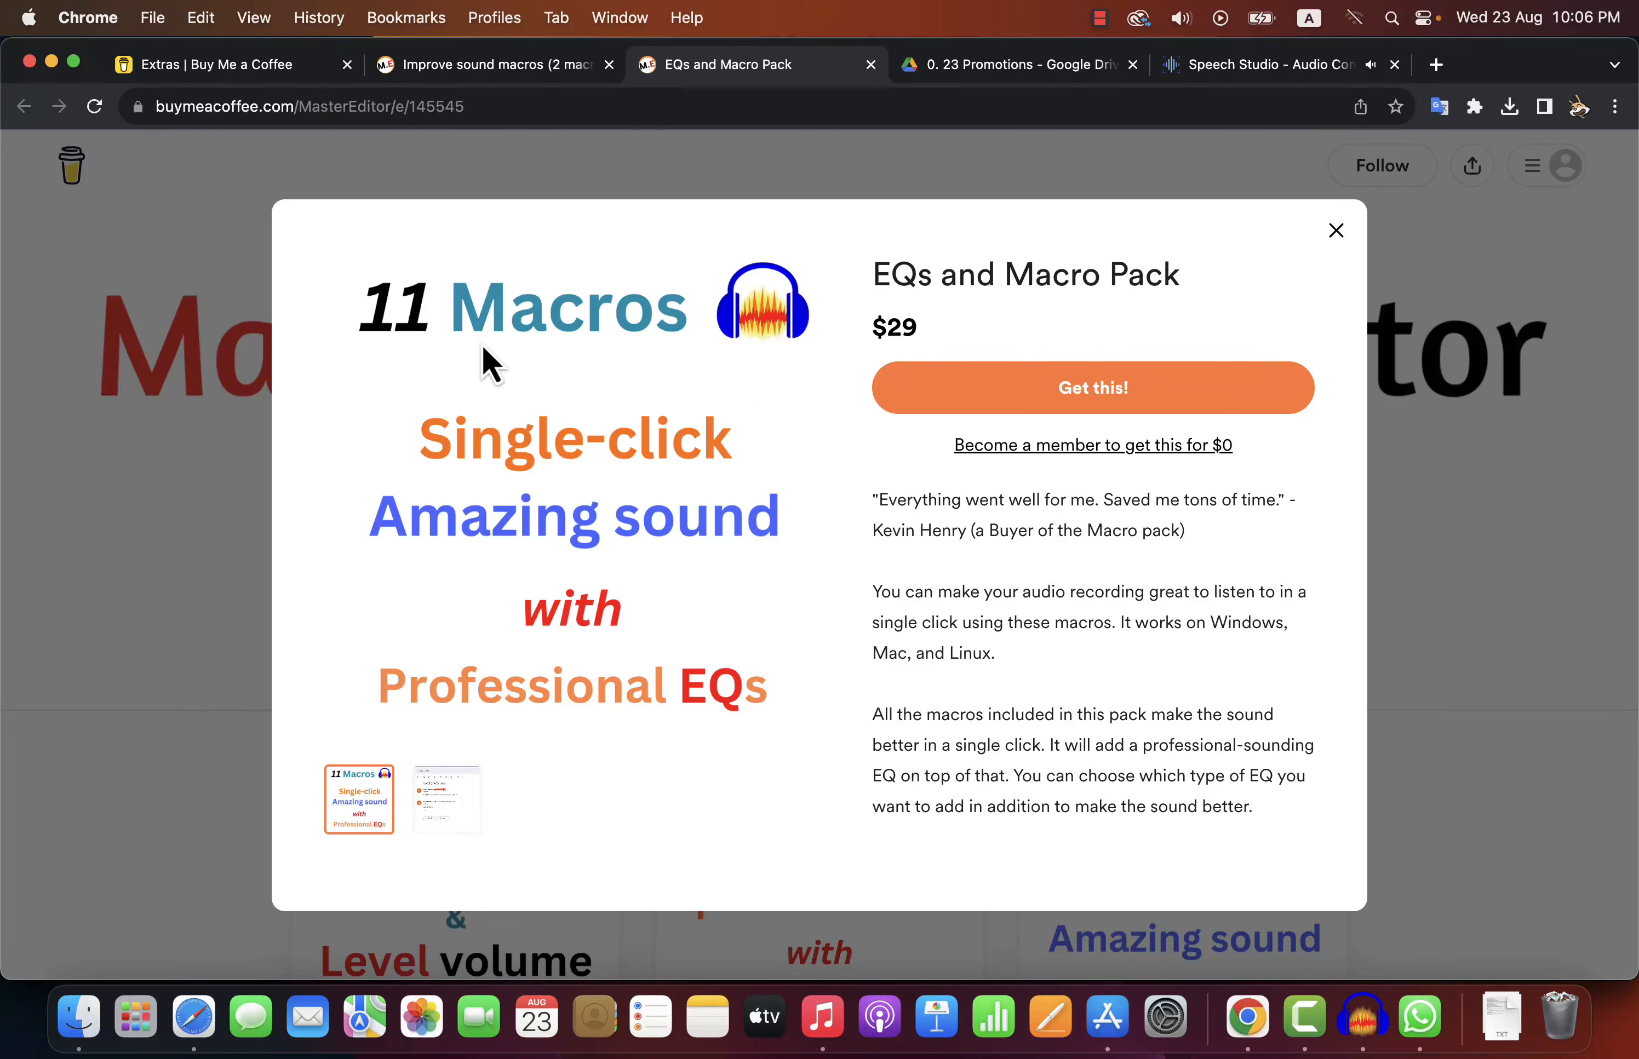
pyautogui.moveTo(495, 490)
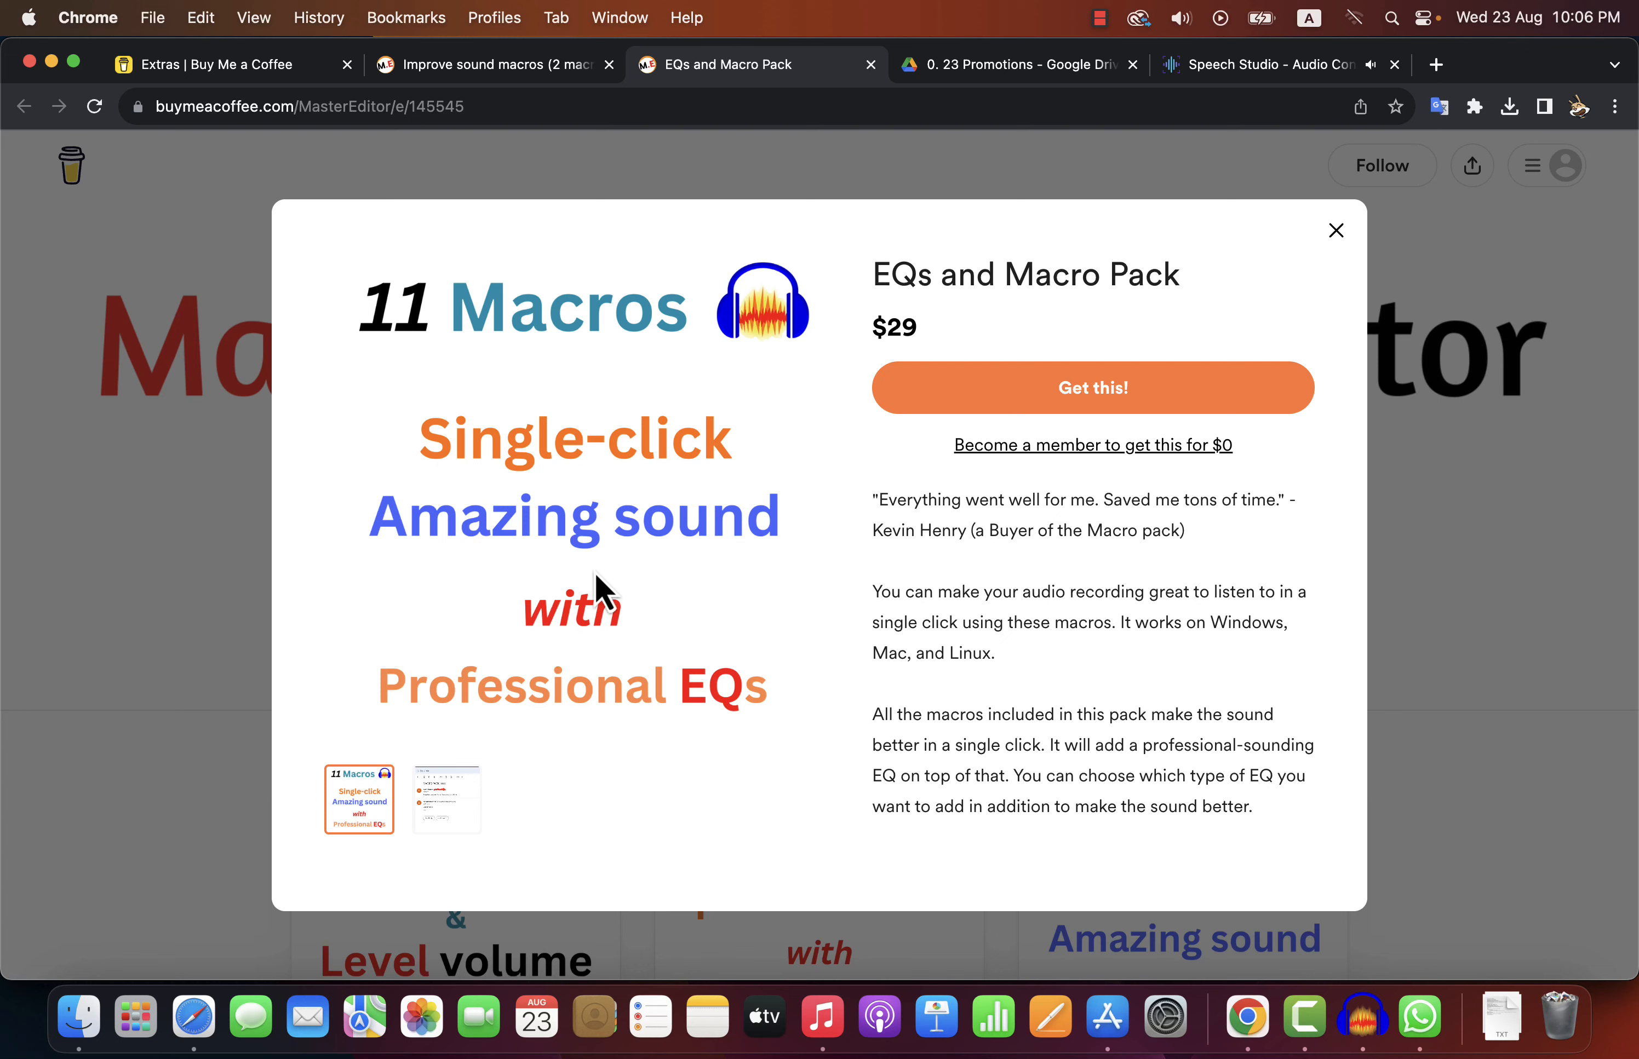
# Step: Browse the EQs and Macro Pack images and description, then view the $9 Improve sound macros product
pyautogui.click(447, 800)
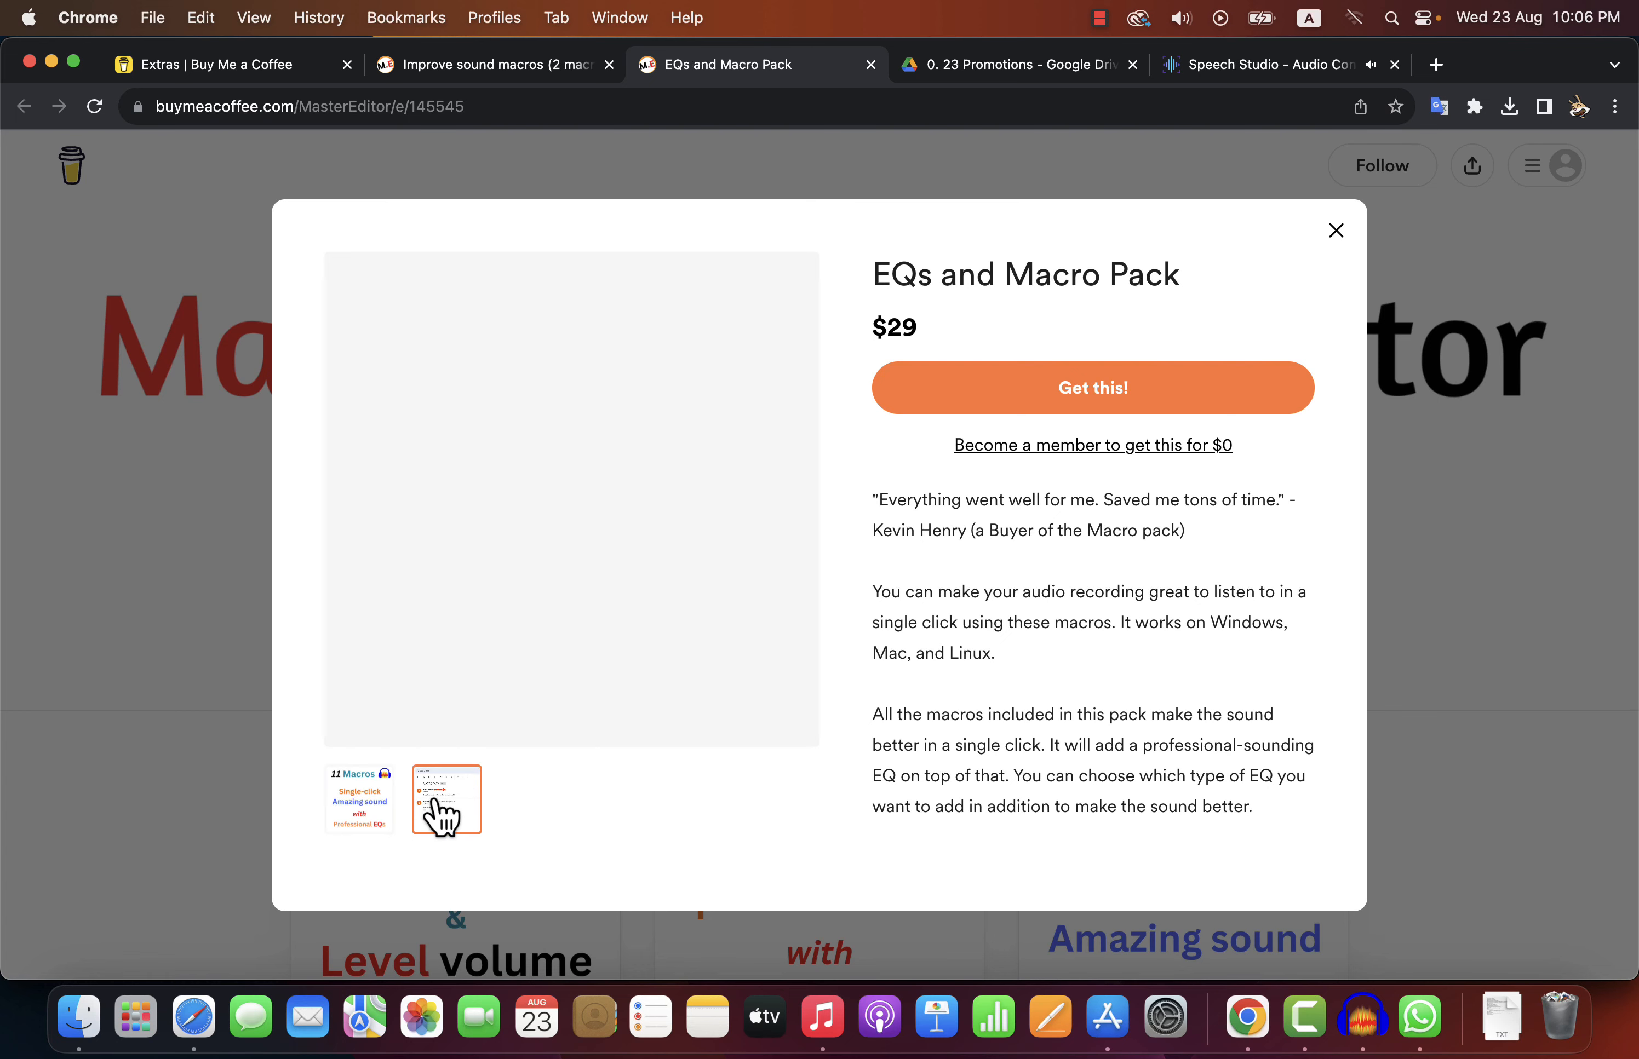
pyautogui.click(447, 799)
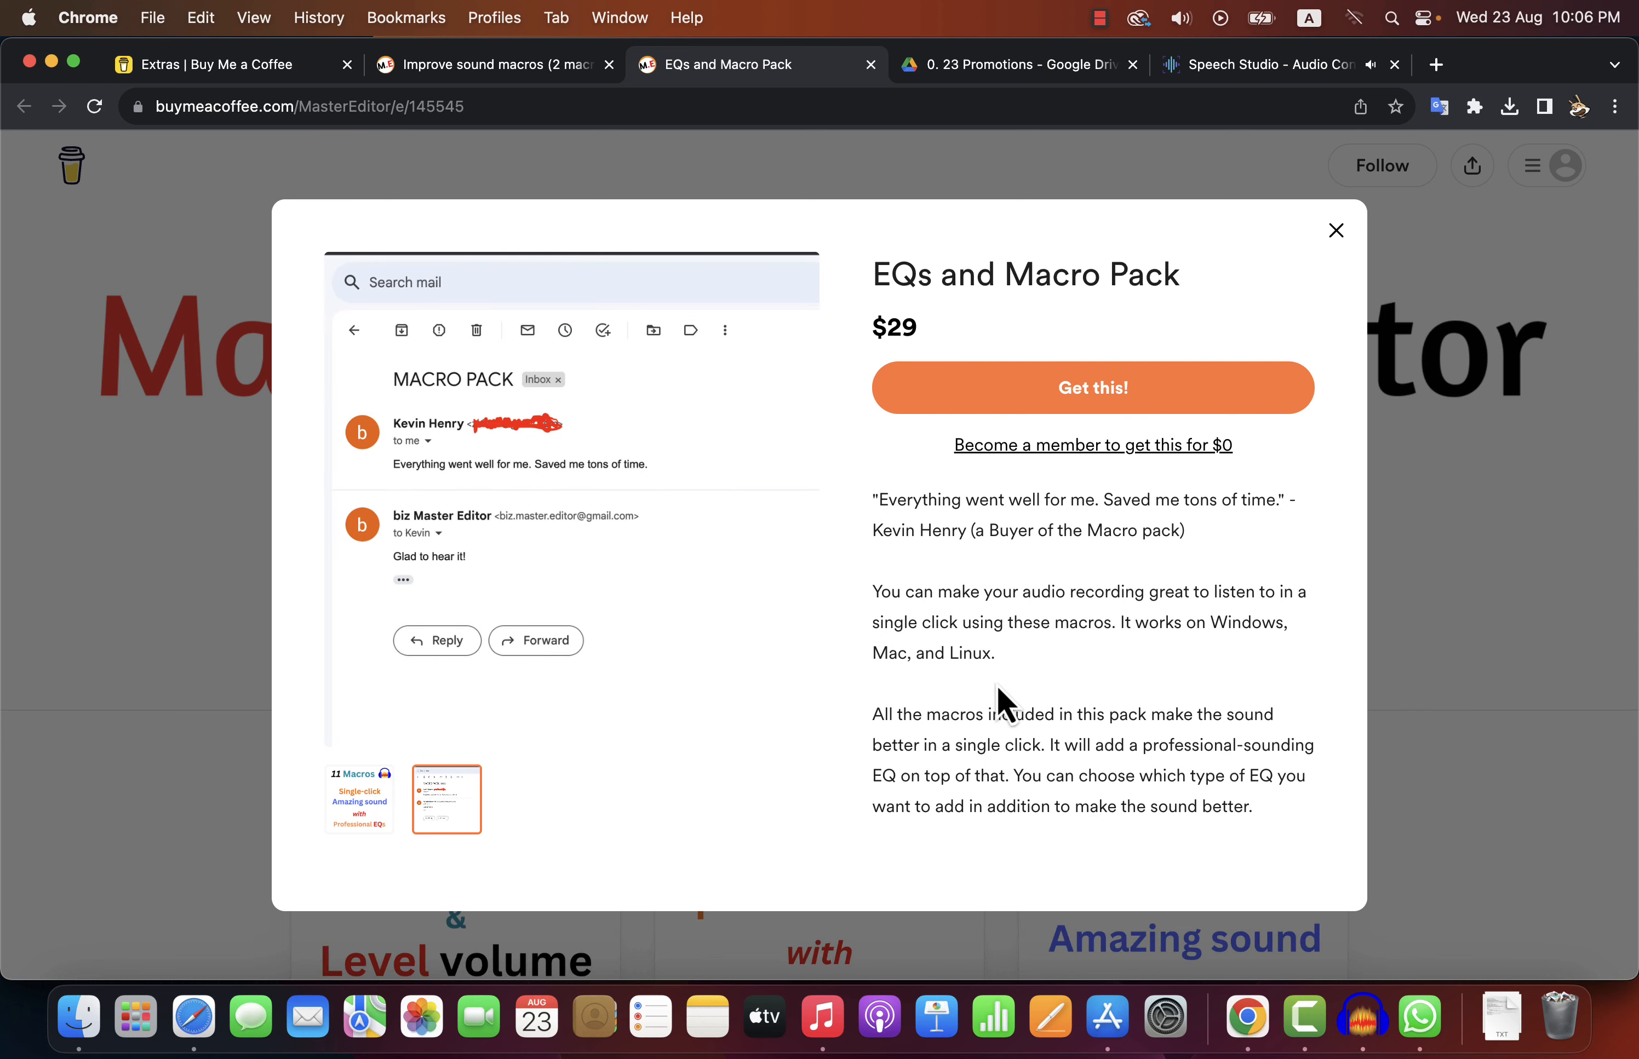
pyautogui.scroll(-3)
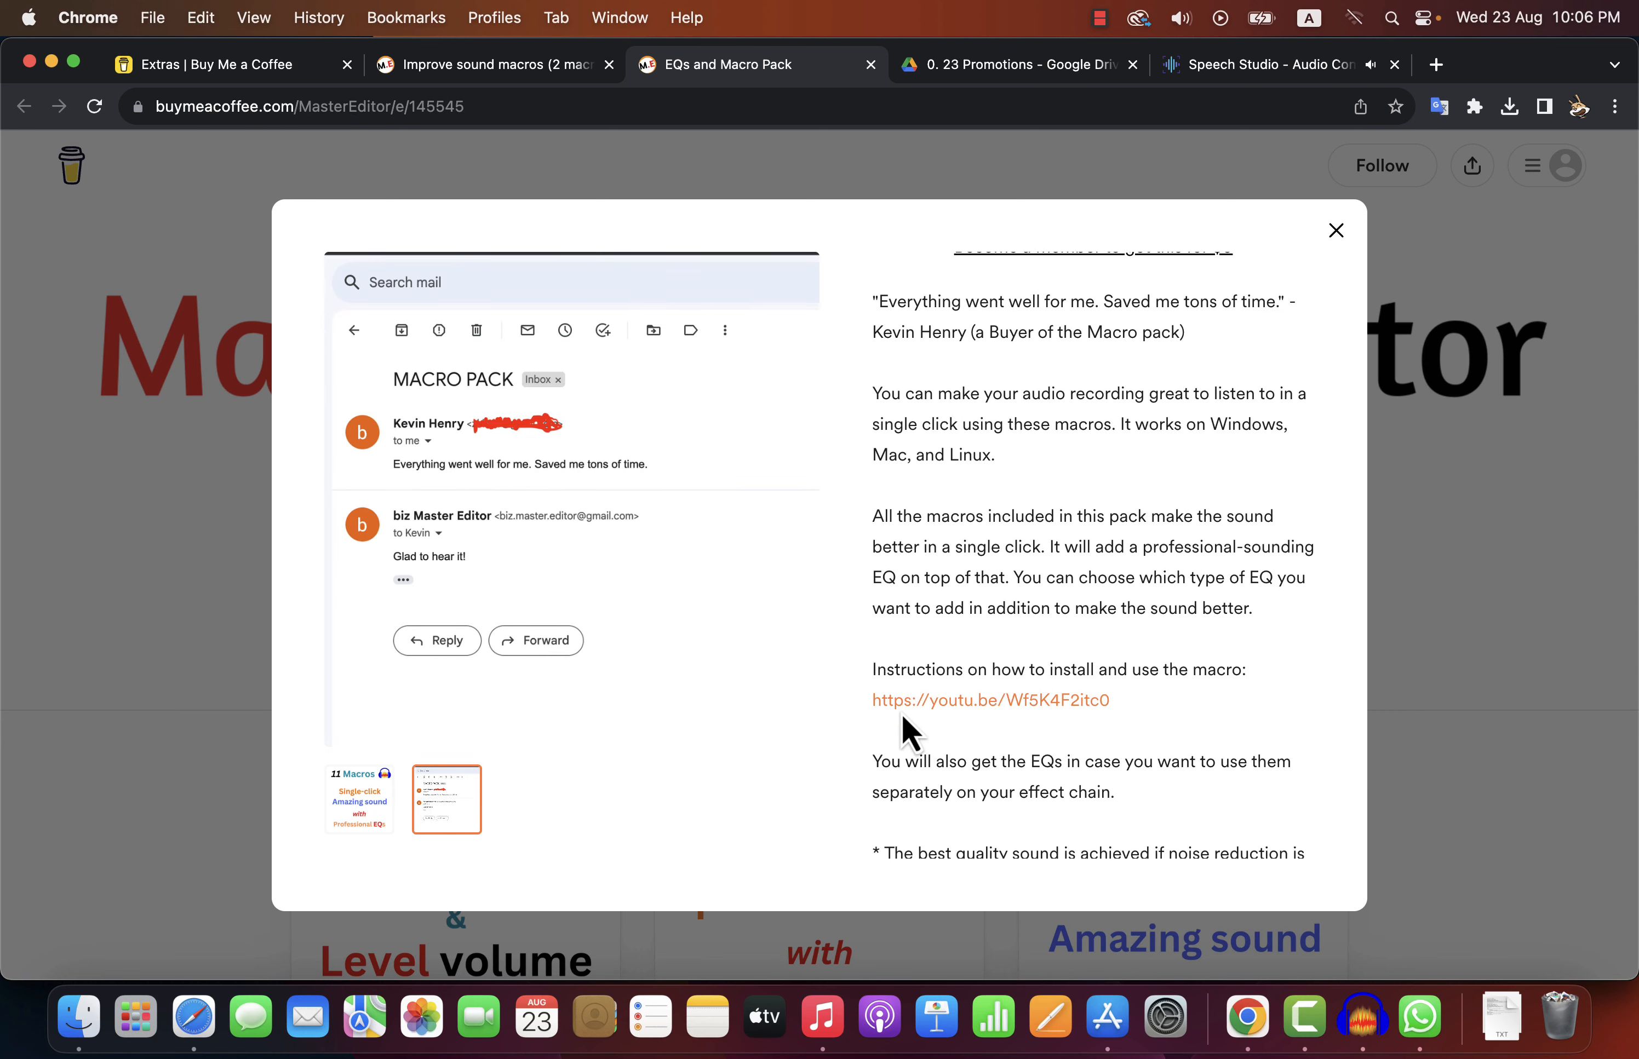
pyautogui.moveTo(1107, 725)
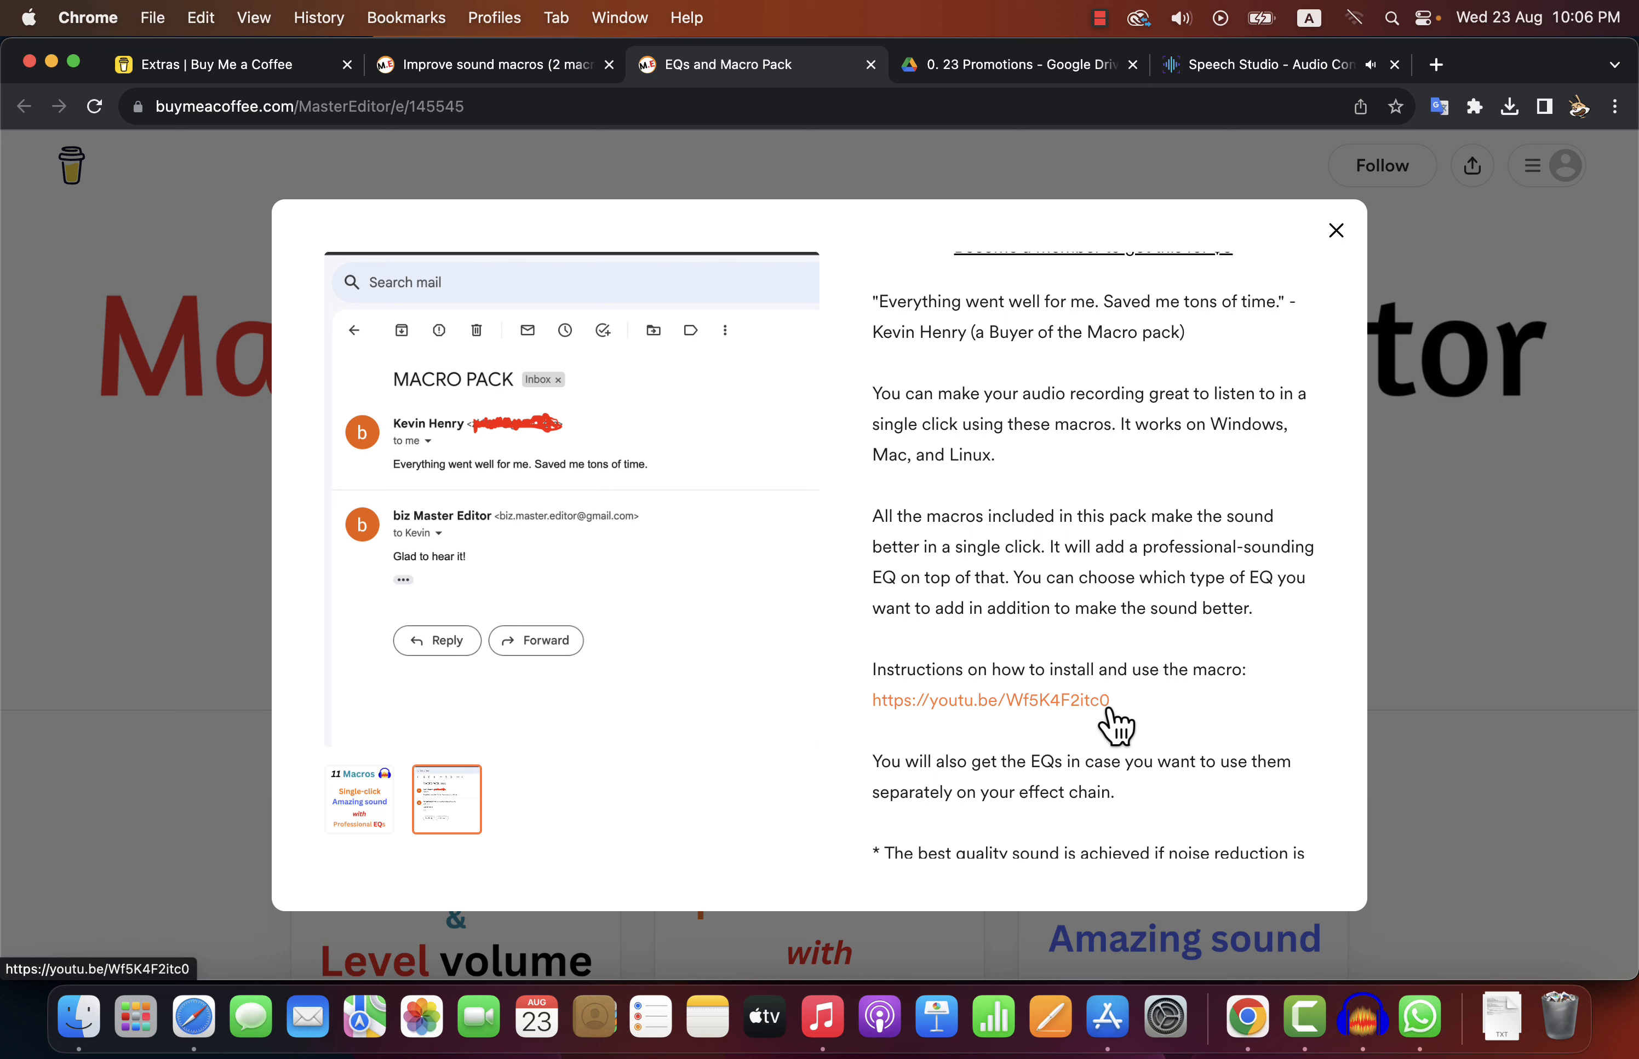
pyautogui.moveTo(1078, 734)
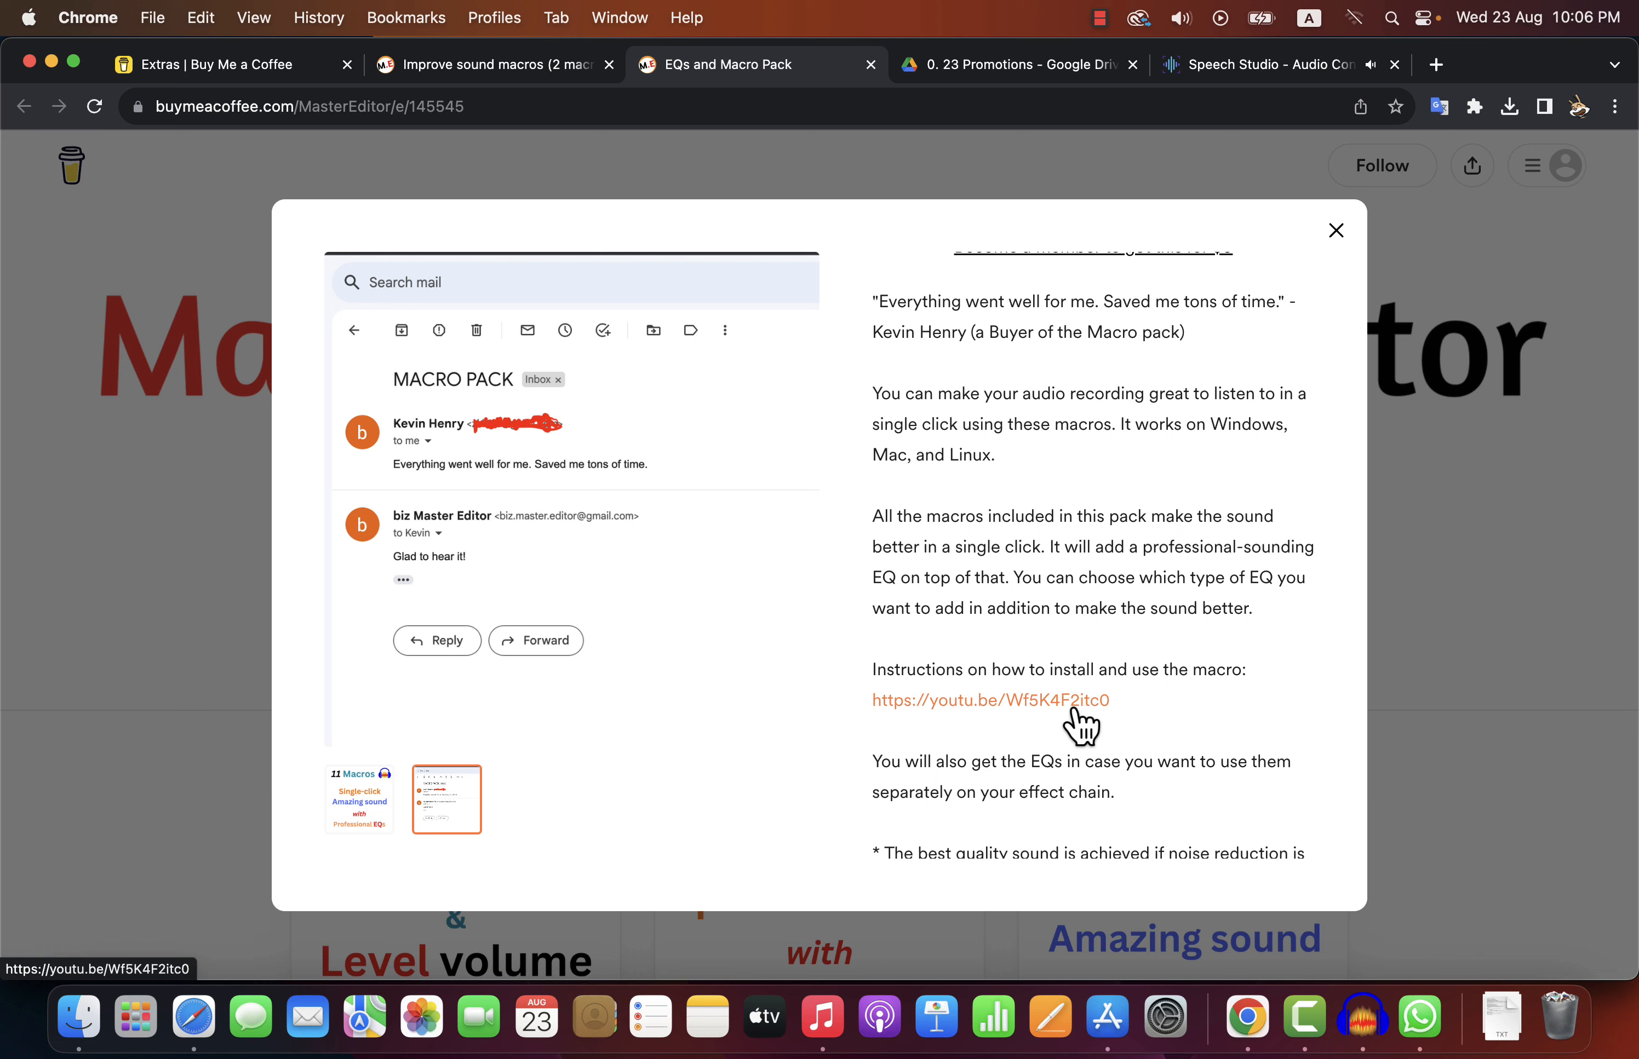
pyautogui.click(359, 798)
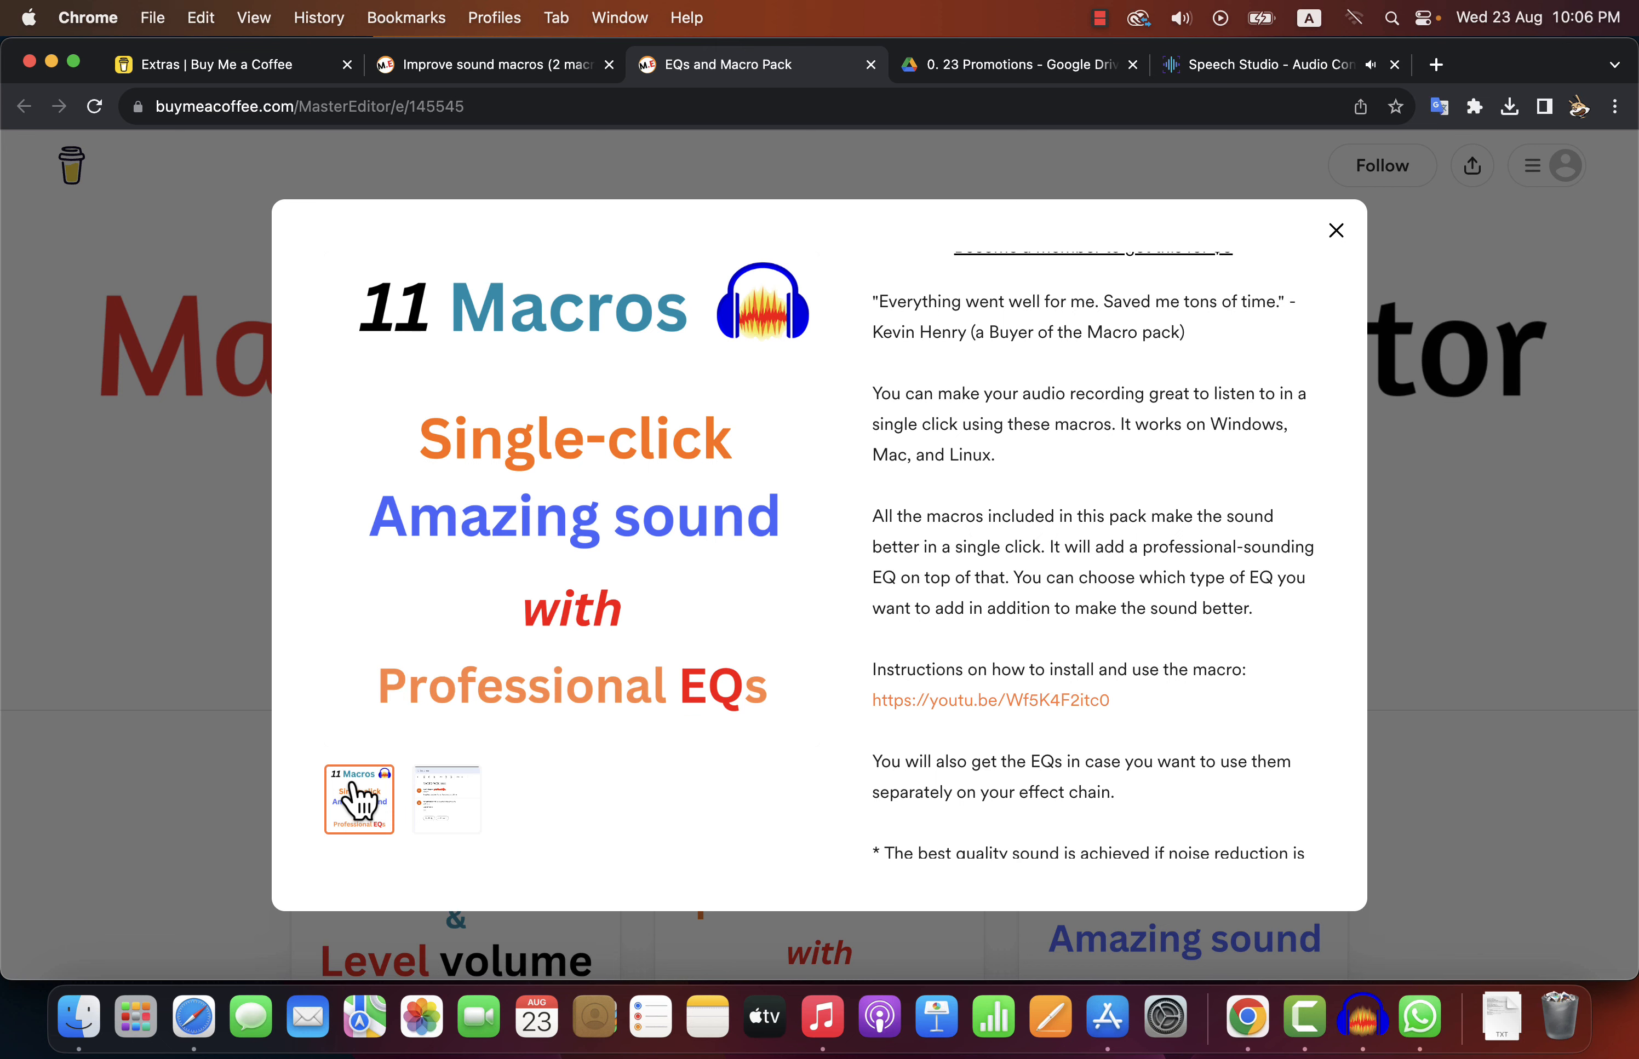
pyautogui.moveTo(482, 174)
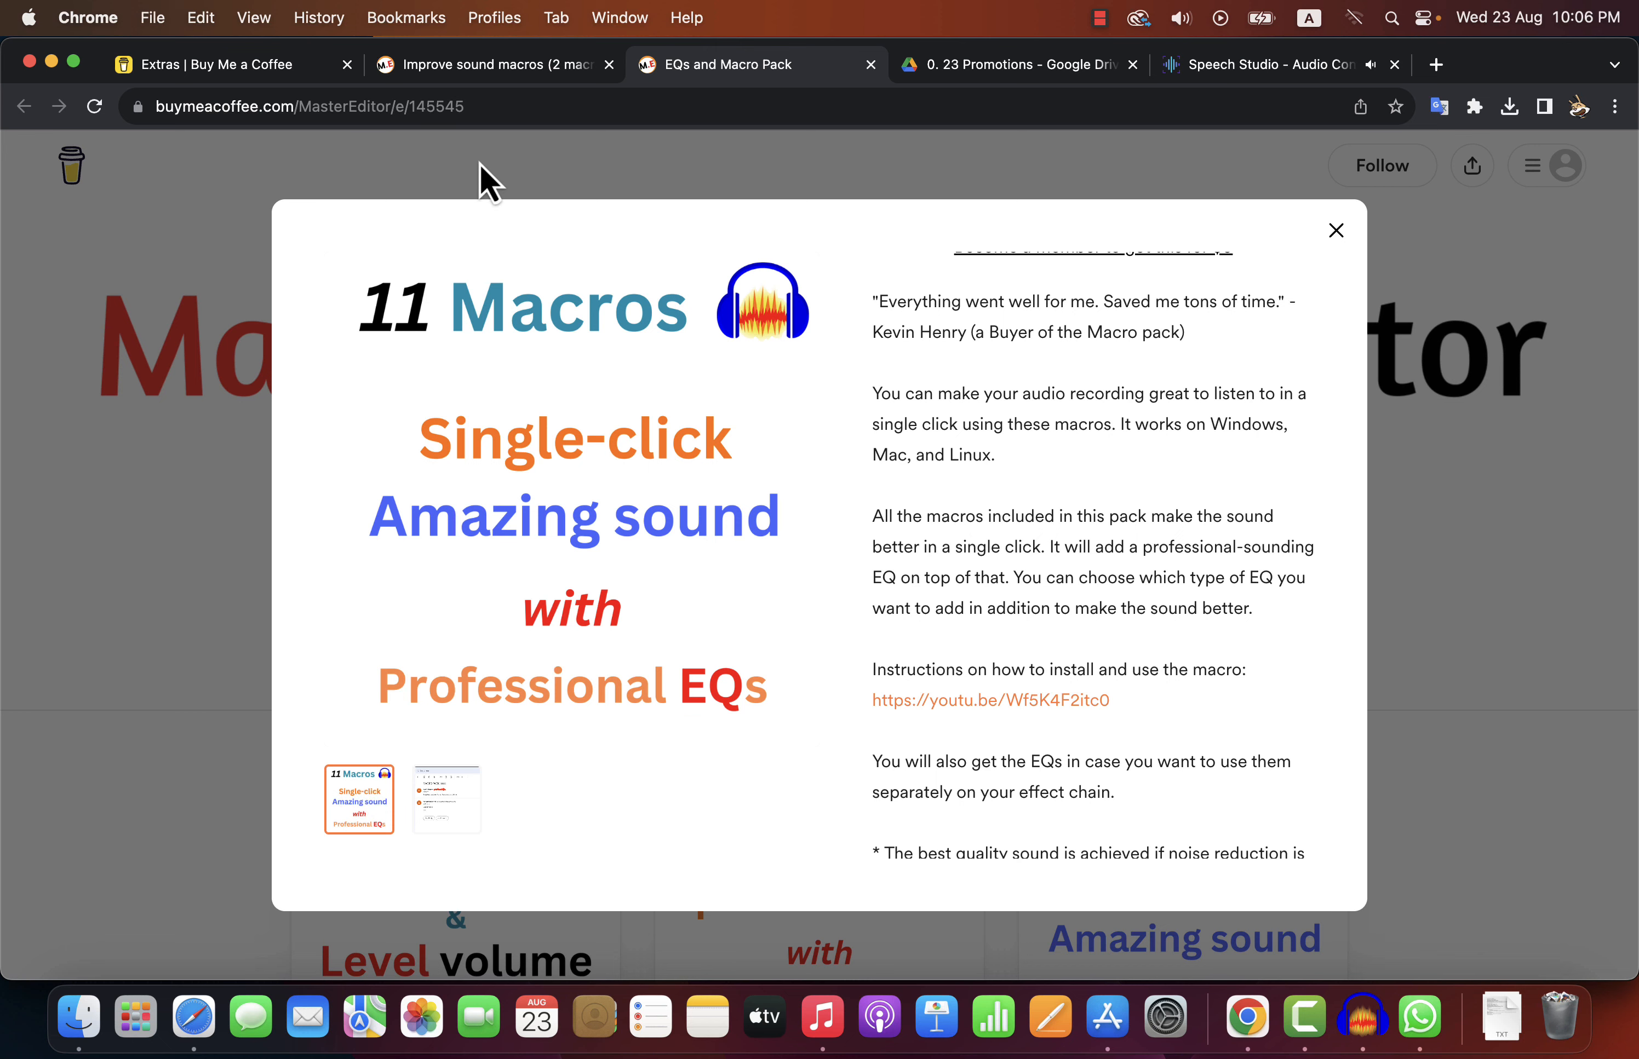
pyautogui.click(493, 64)
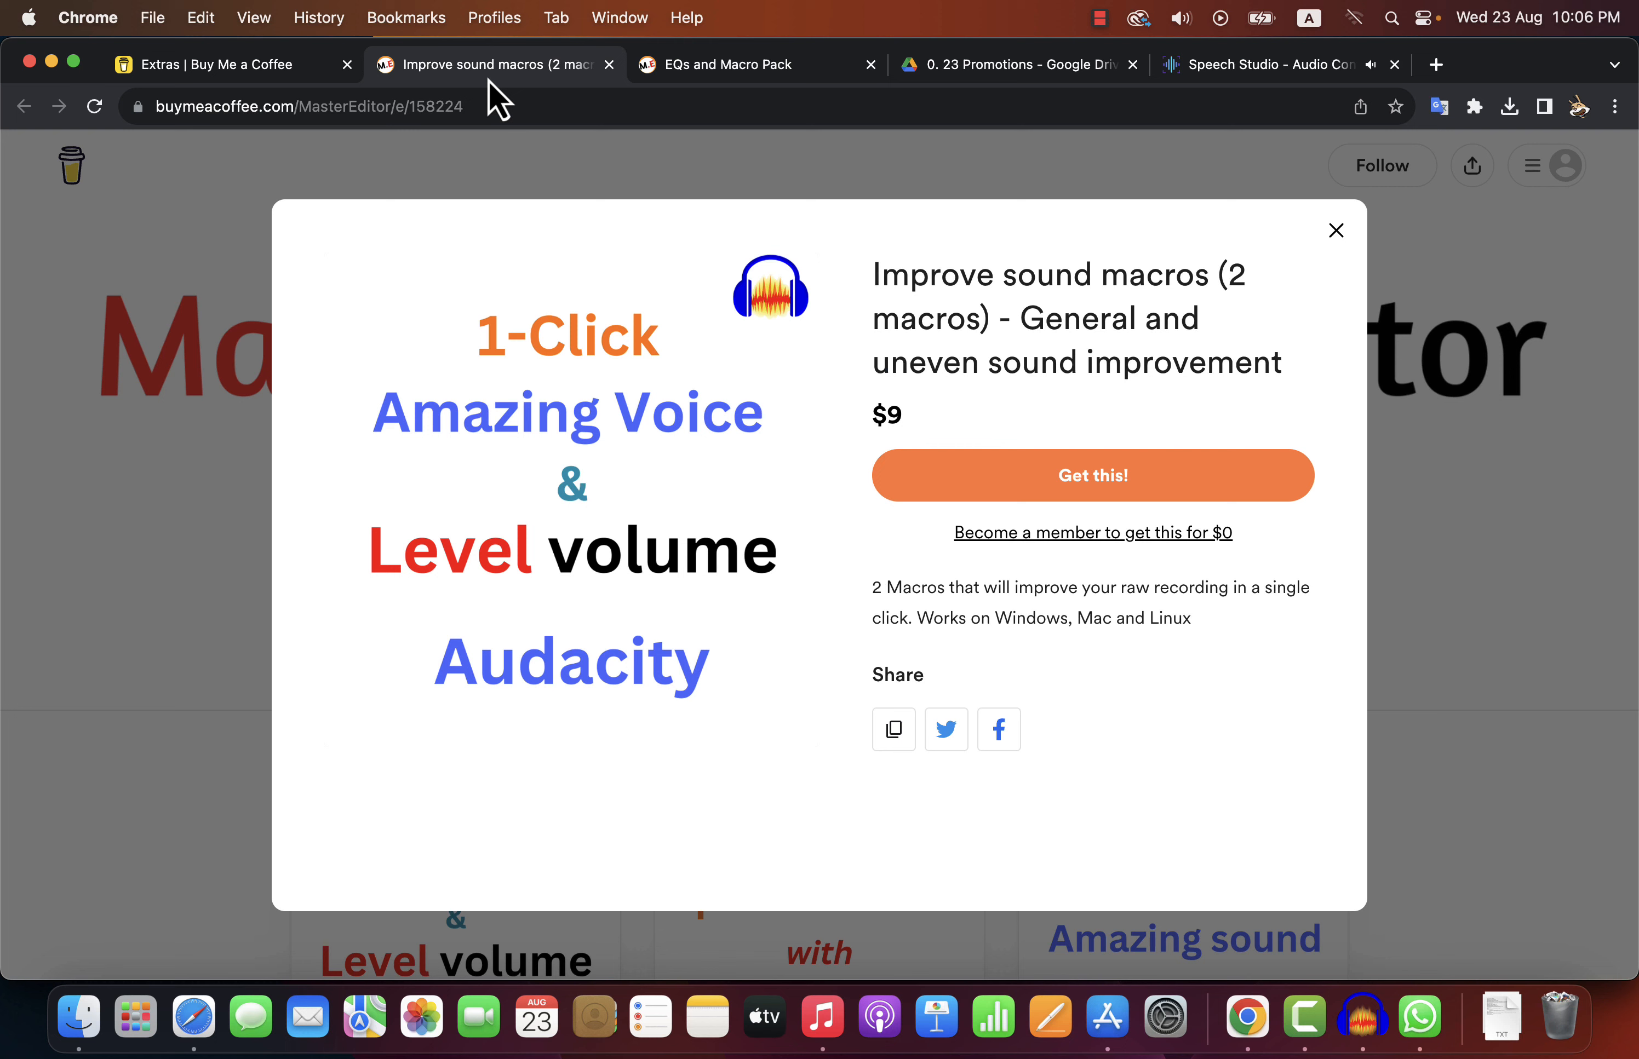
pyautogui.moveTo(1078, 357)
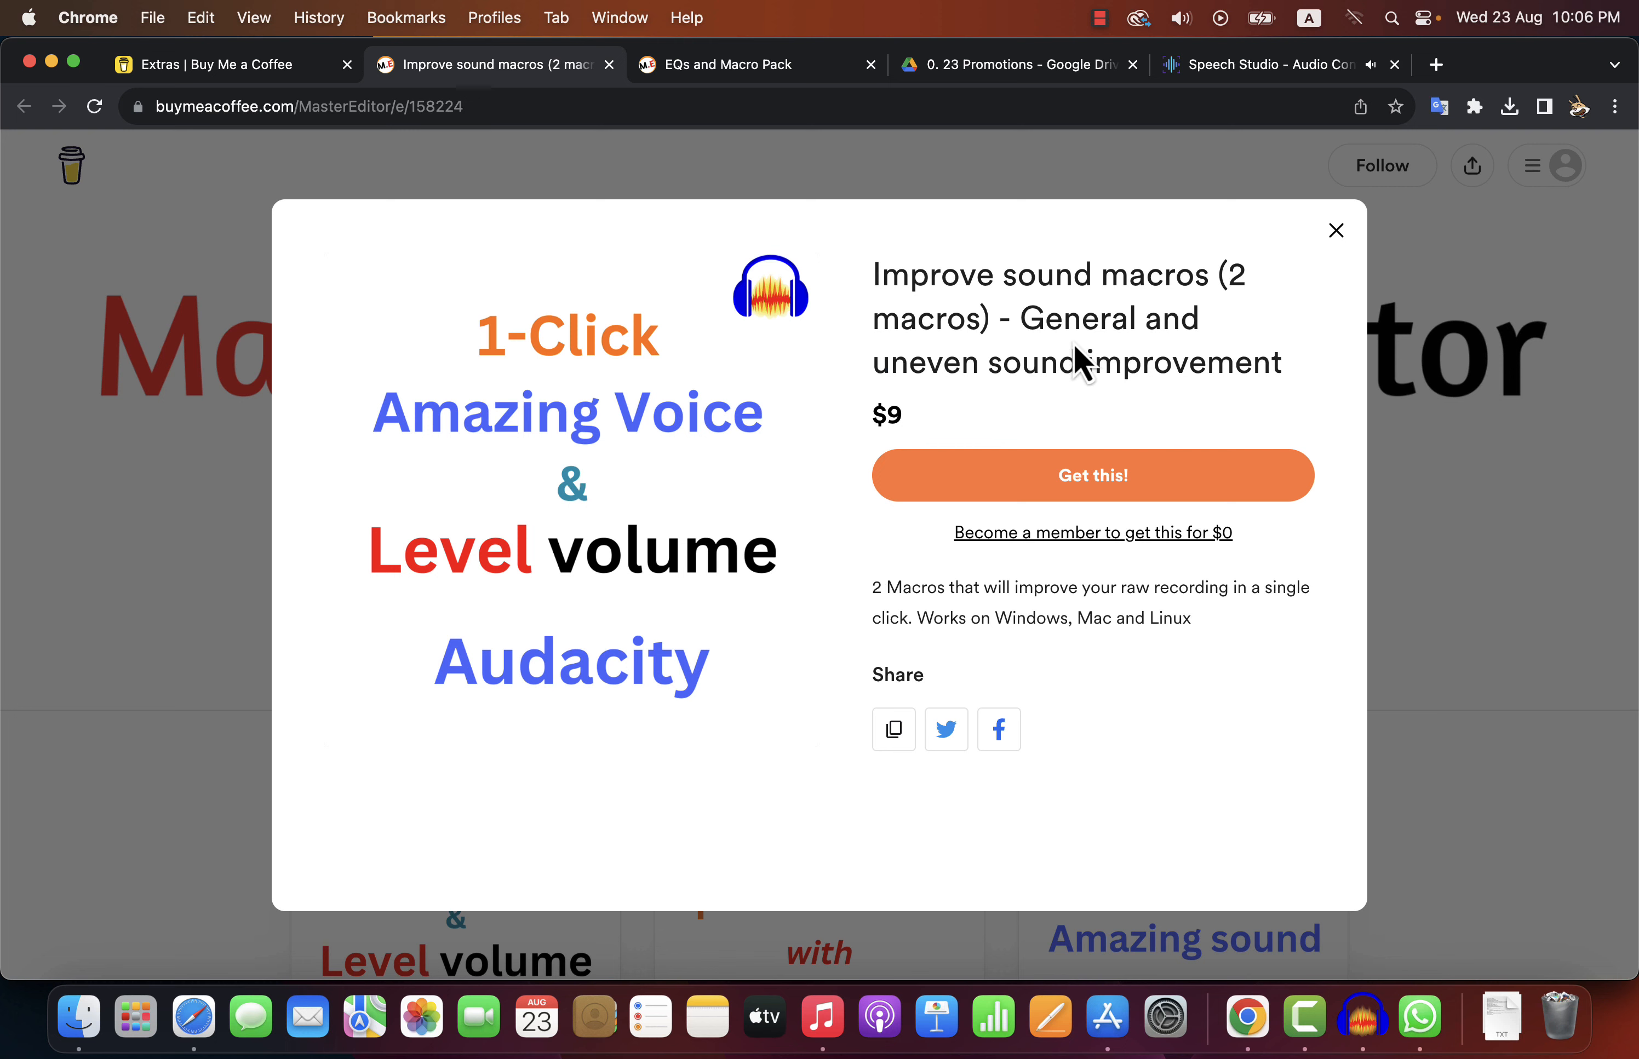
pyautogui.moveTo(1207, 410)
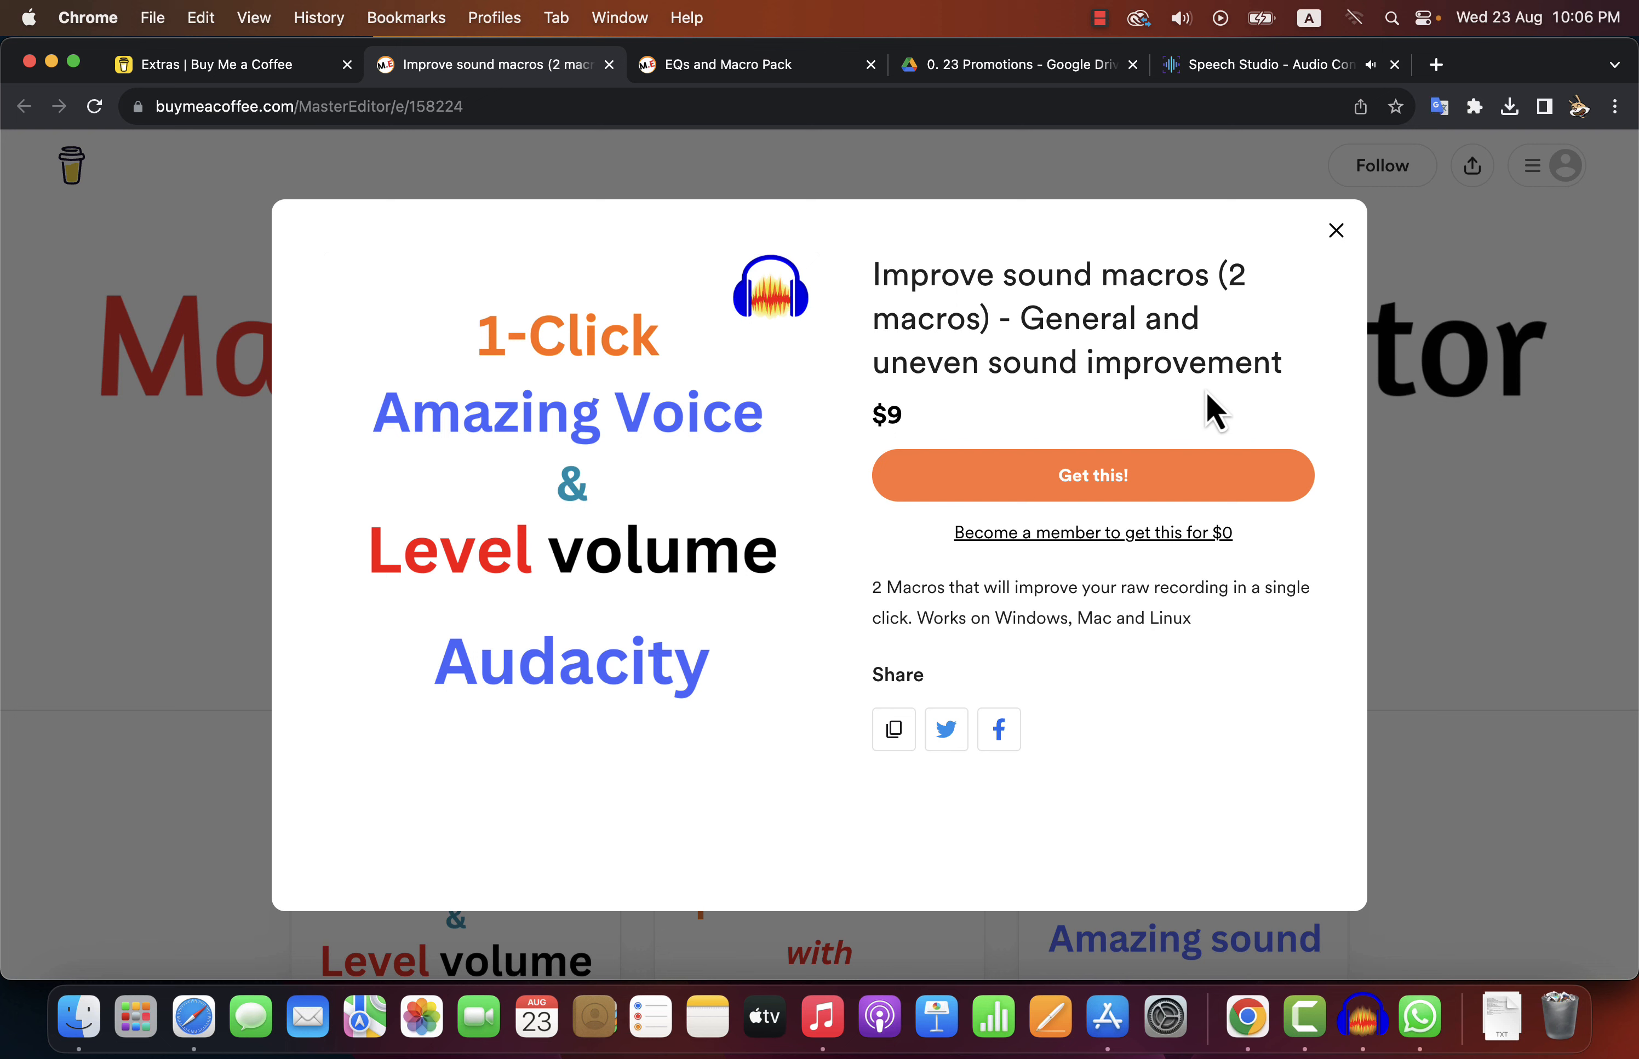